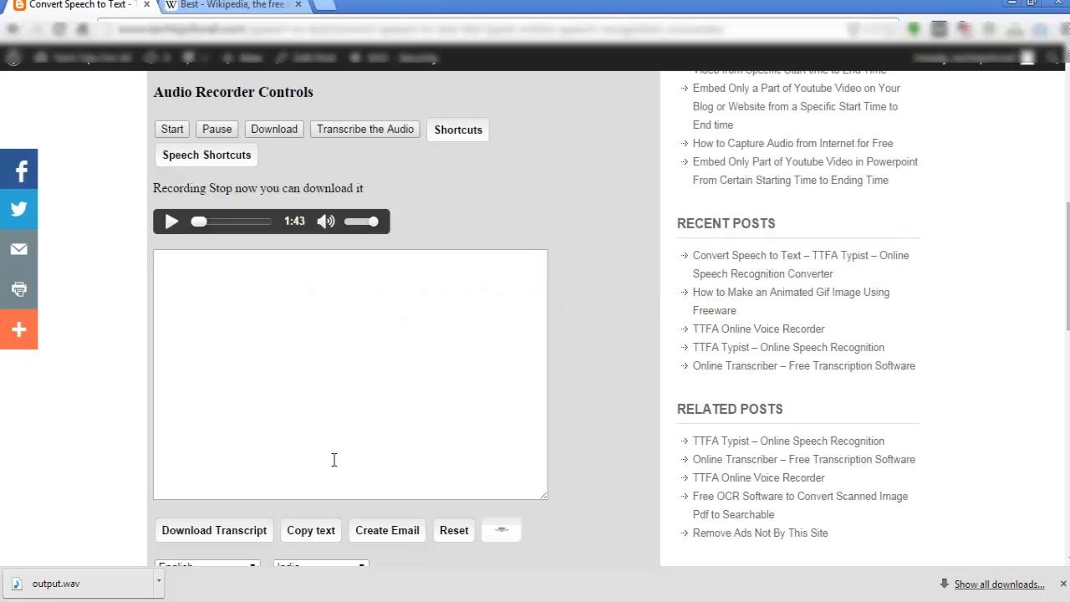
{"action": "mouse_move", "coordinate": [282, 459]}
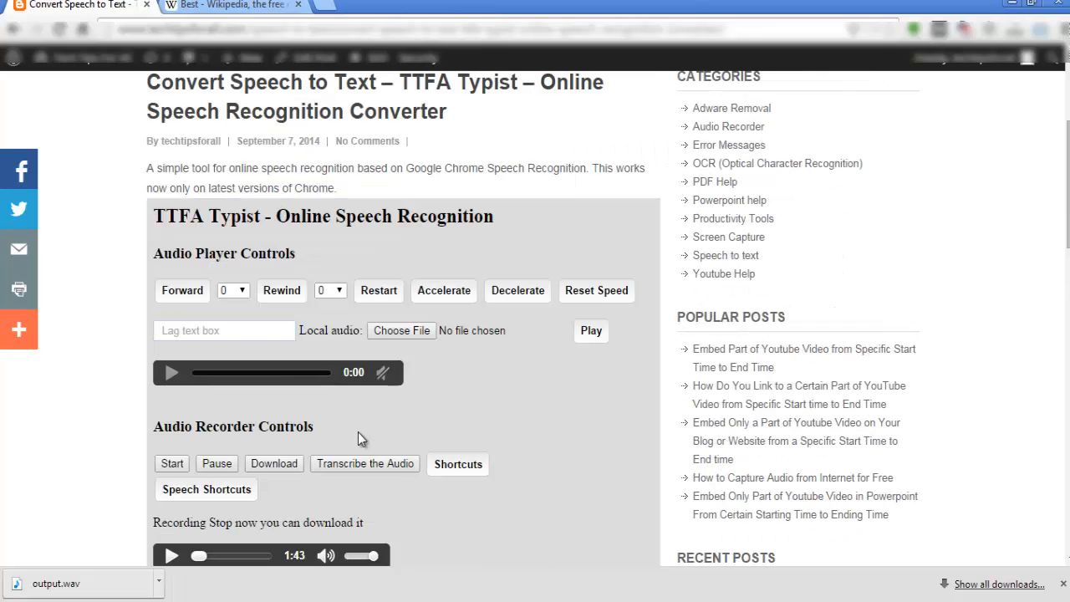
Look over the TTFA Typist page and keep India as the dictation region.
{"action": "scroll", "scroll_direction": "up", "scroll_amount": 3}
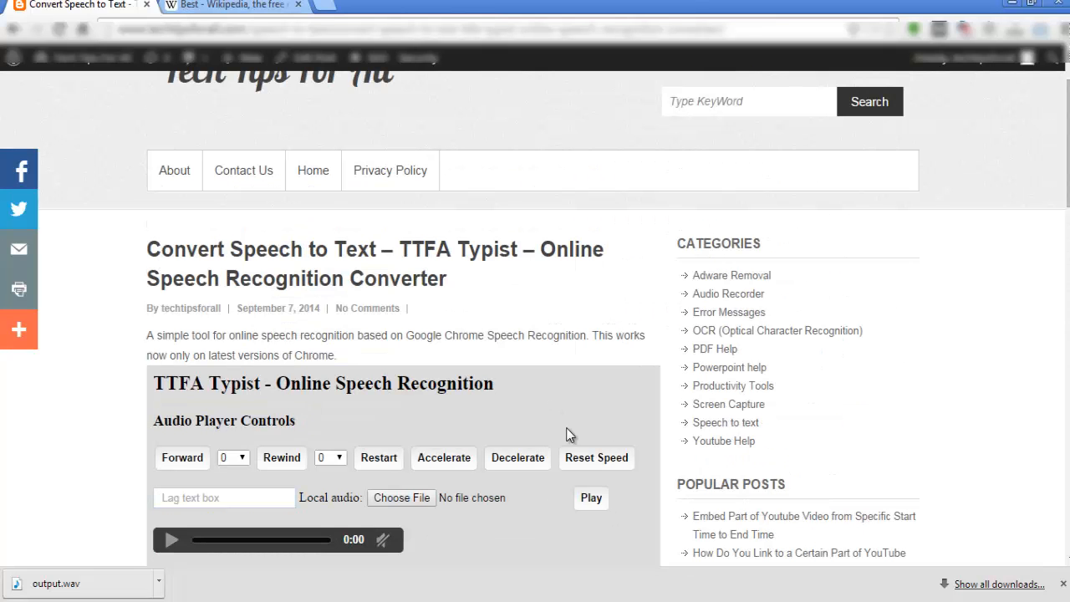
{"action": "scroll", "scroll_direction": "down", "scroll_amount": 3}
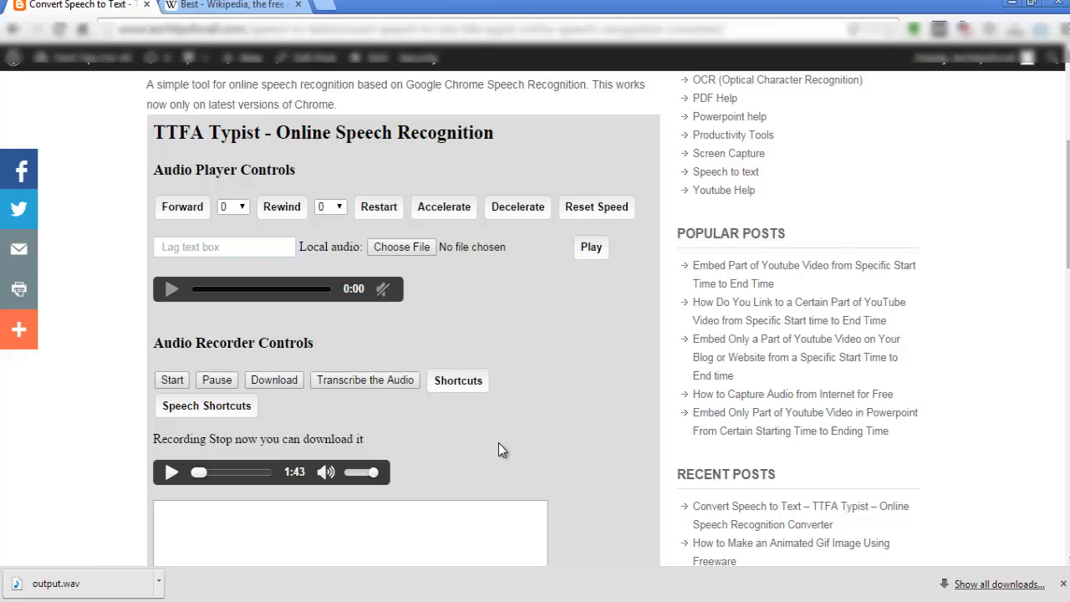
{"action": "scroll", "scroll_direction": "down", "scroll_amount": 3}
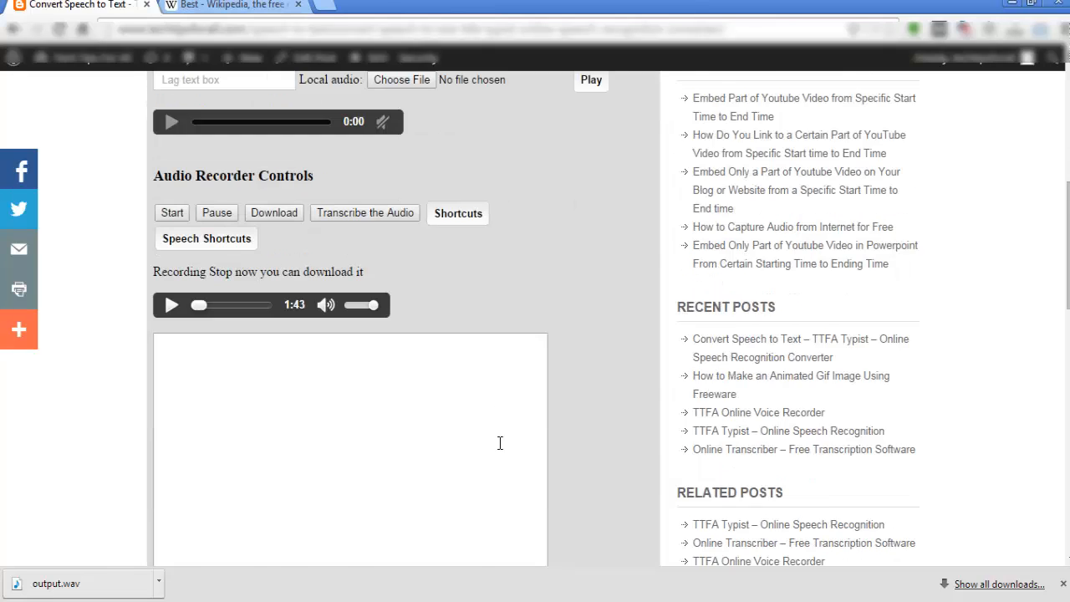
{"action": "scroll", "scroll_direction": "down", "scroll_amount": 3}
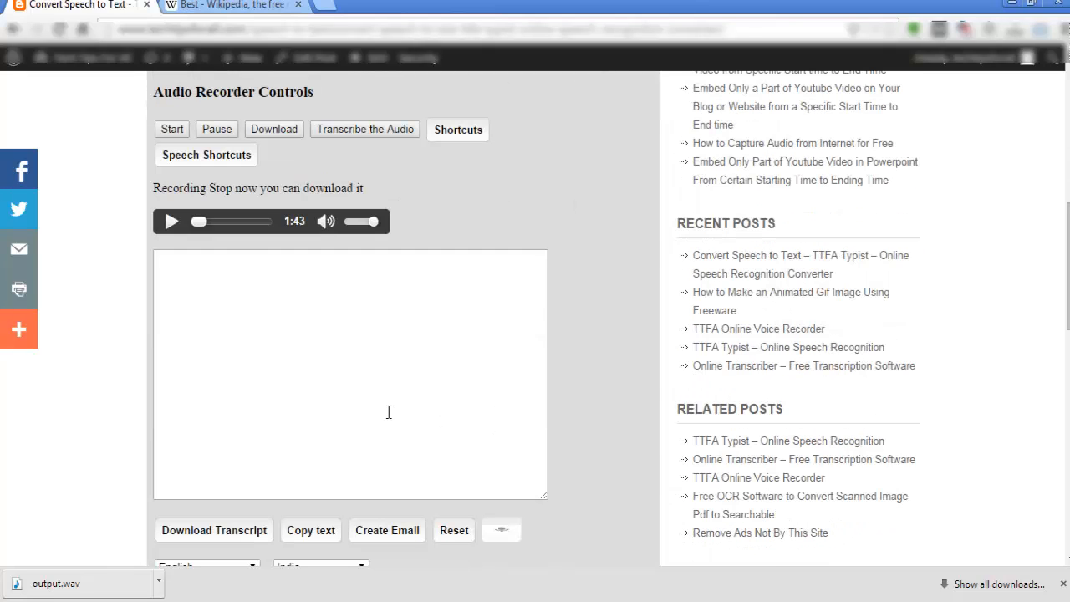
{"action": "mouse_move", "coordinate": [354, 333]}
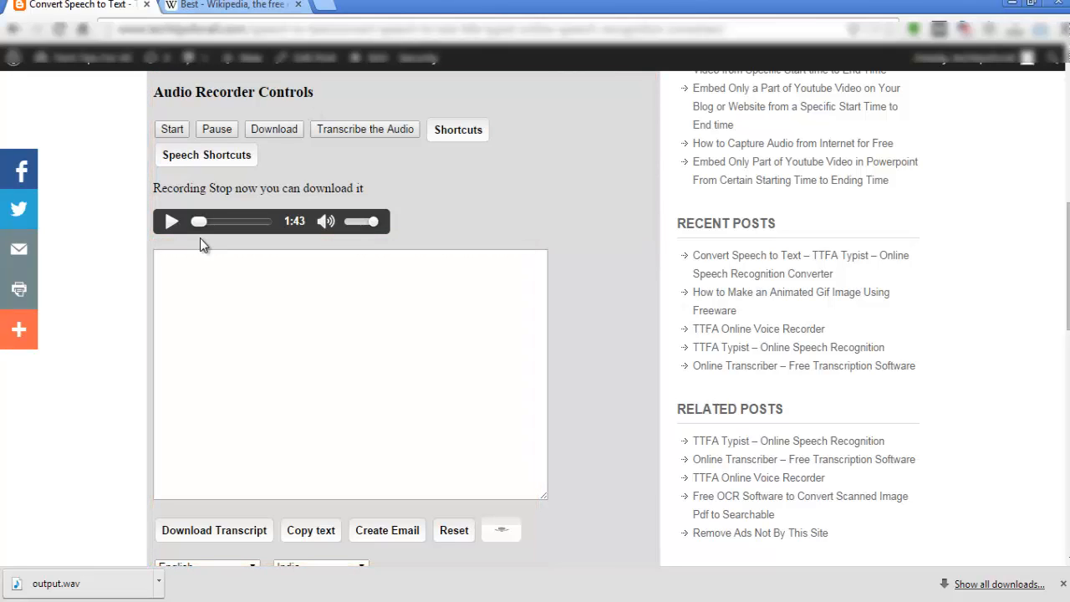
{"action": "left_click", "coordinate": [349, 316]}
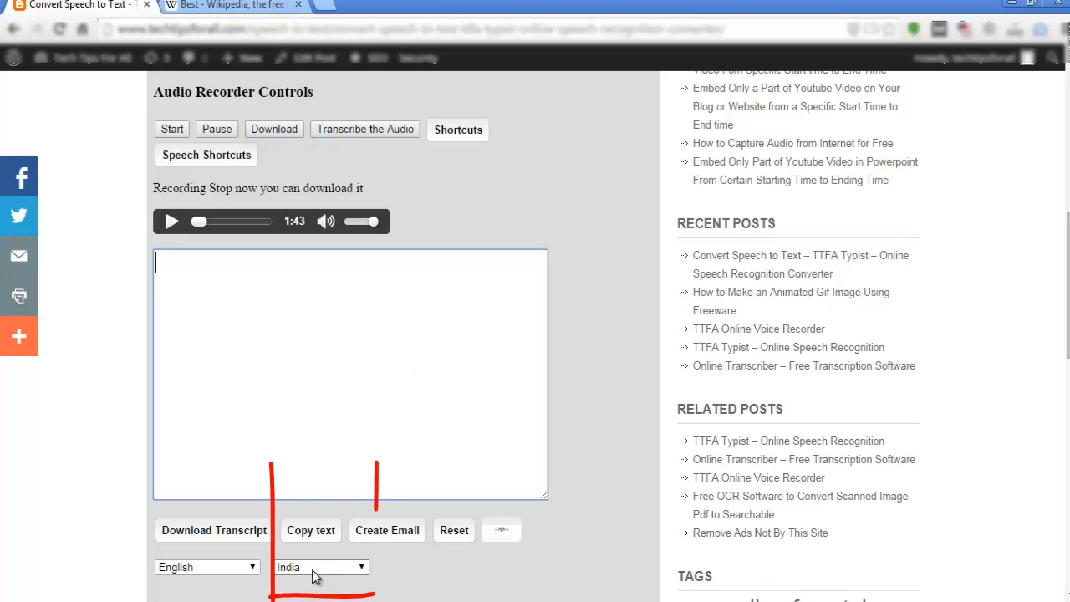
{"action": "left_click", "coordinate": [320, 566]}
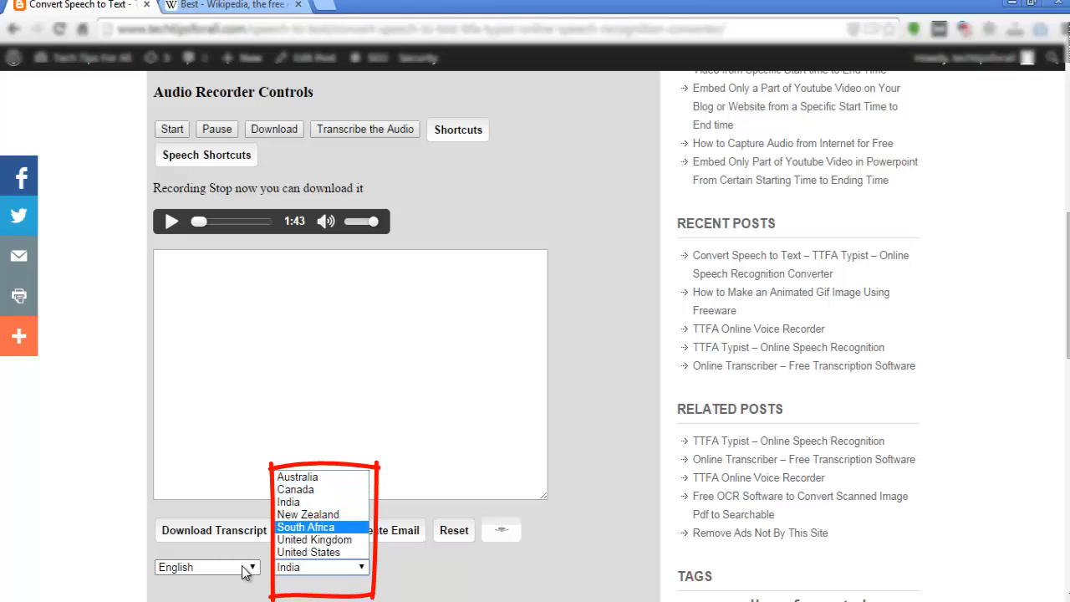
{"action": "left_click", "coordinate": [206, 566]}
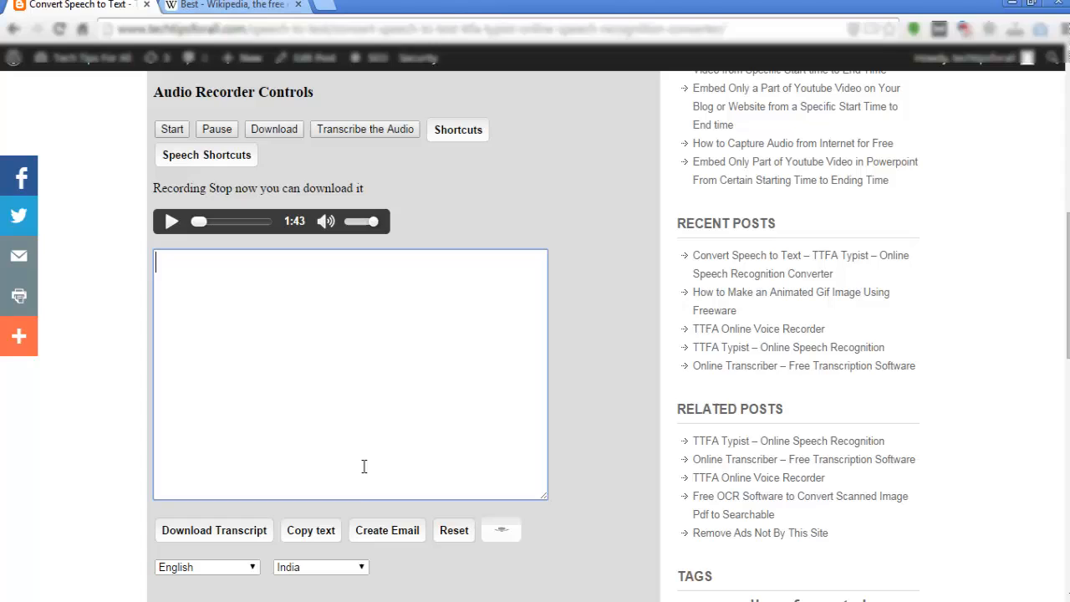
{"action": "mouse_move", "coordinate": [313, 572]}
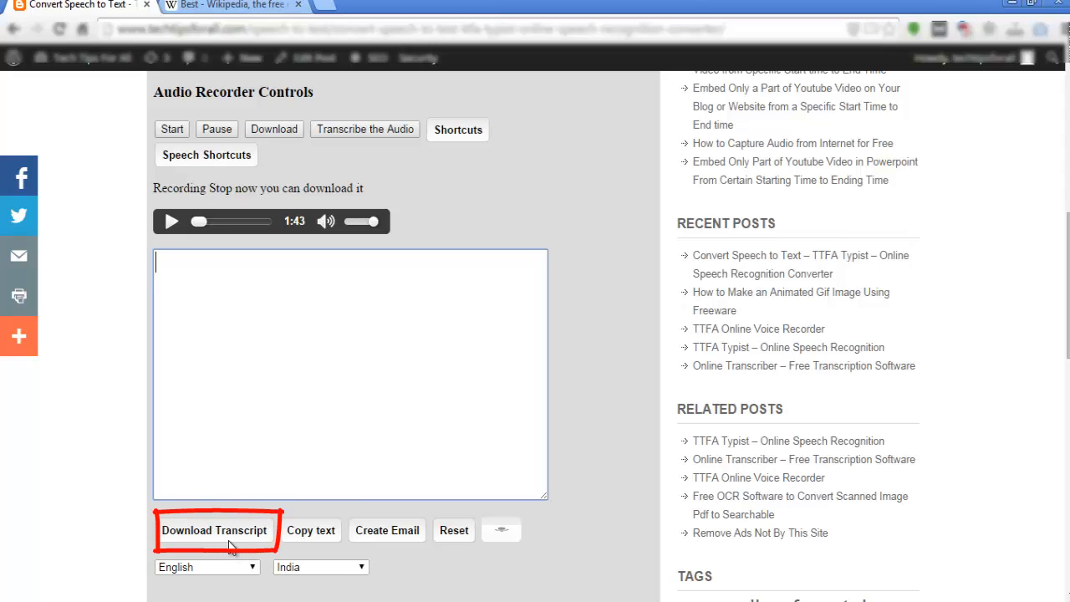
{"action": "mouse_move", "coordinate": [461, 532]}
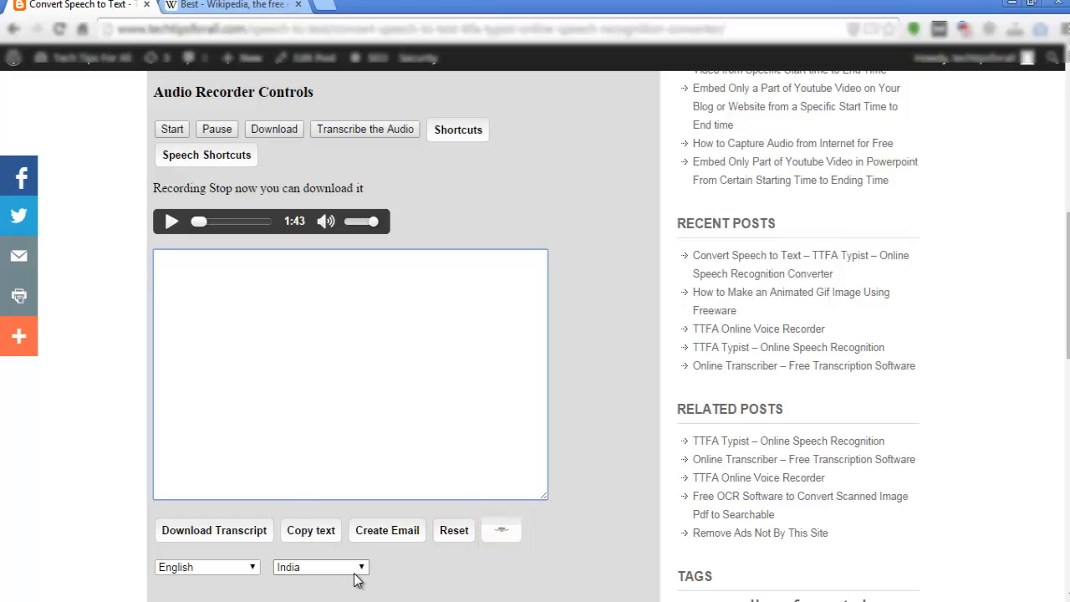
Turn on microphone dictation on the Google Web Speech API demo page.
{"action": "left_click", "coordinate": [310, 530]}
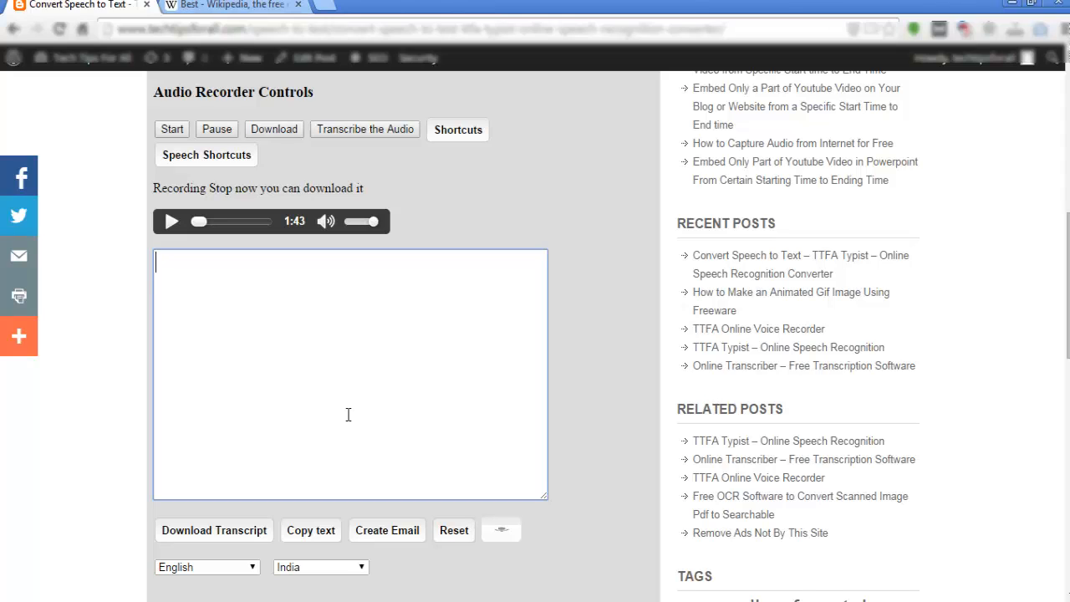
{"action": "mouse_move", "coordinate": [203, 340]}
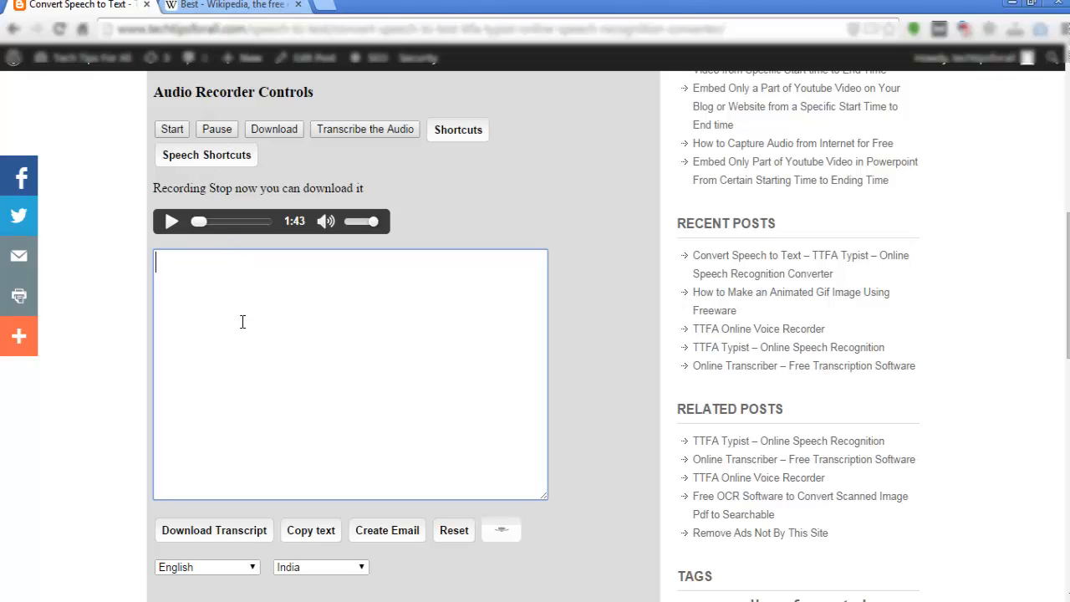
{"action": "mouse_move", "coordinate": [262, 453]}
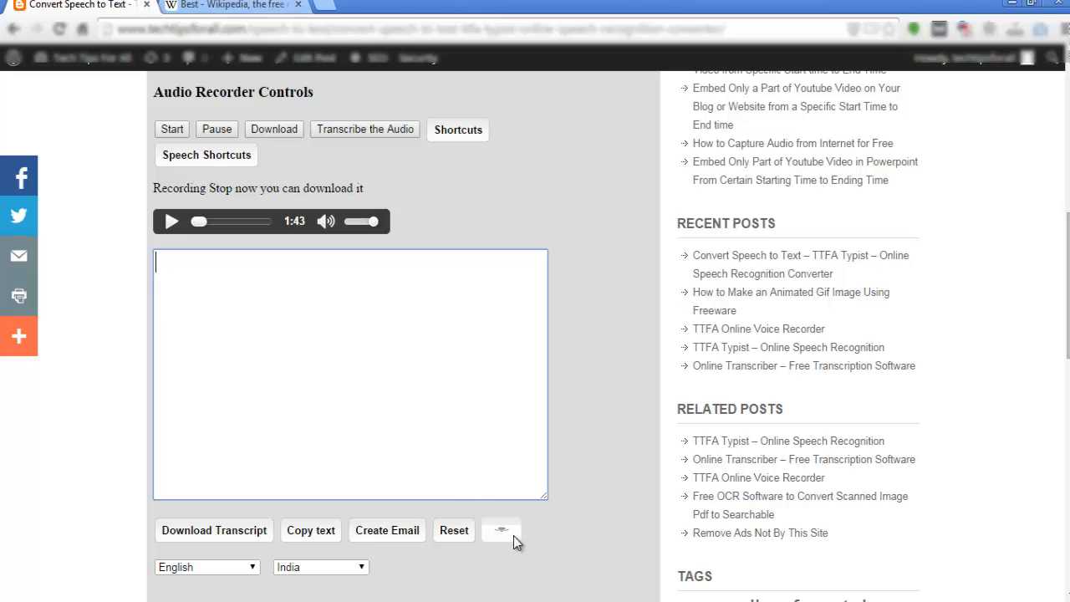
{"action": "mouse_move", "coordinate": [510, 543]}
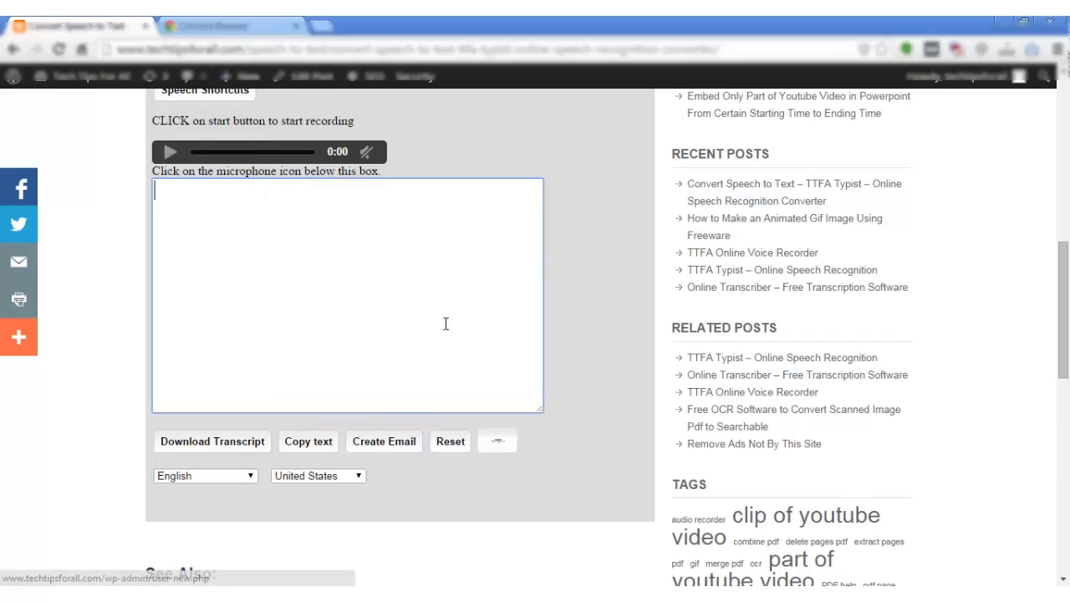
{"action": "mouse_move", "coordinate": [301, 269]}
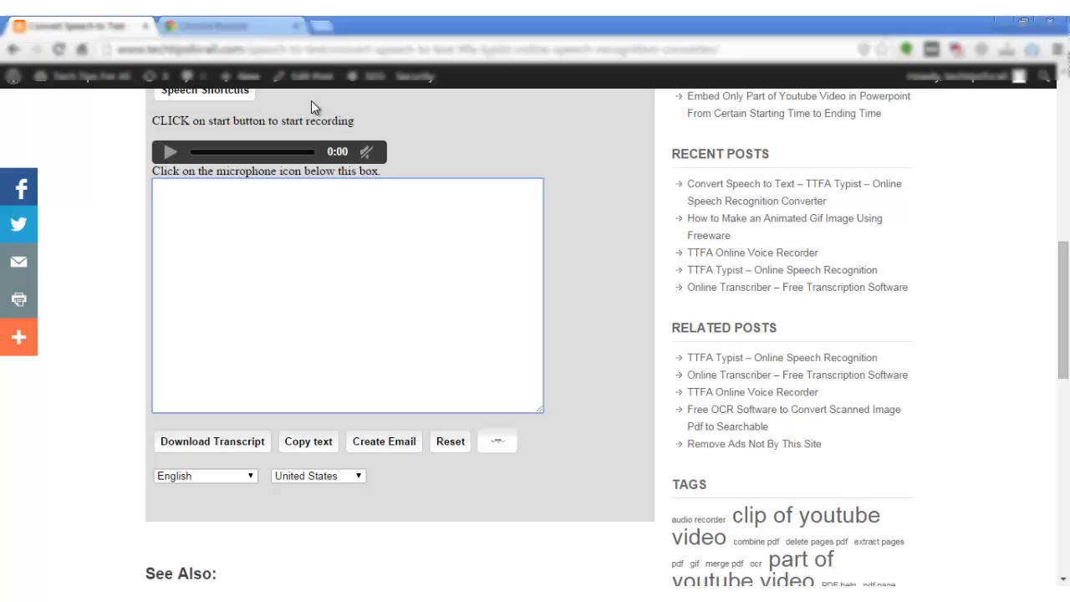
{"action": "left_click", "coordinate": [230, 26]}
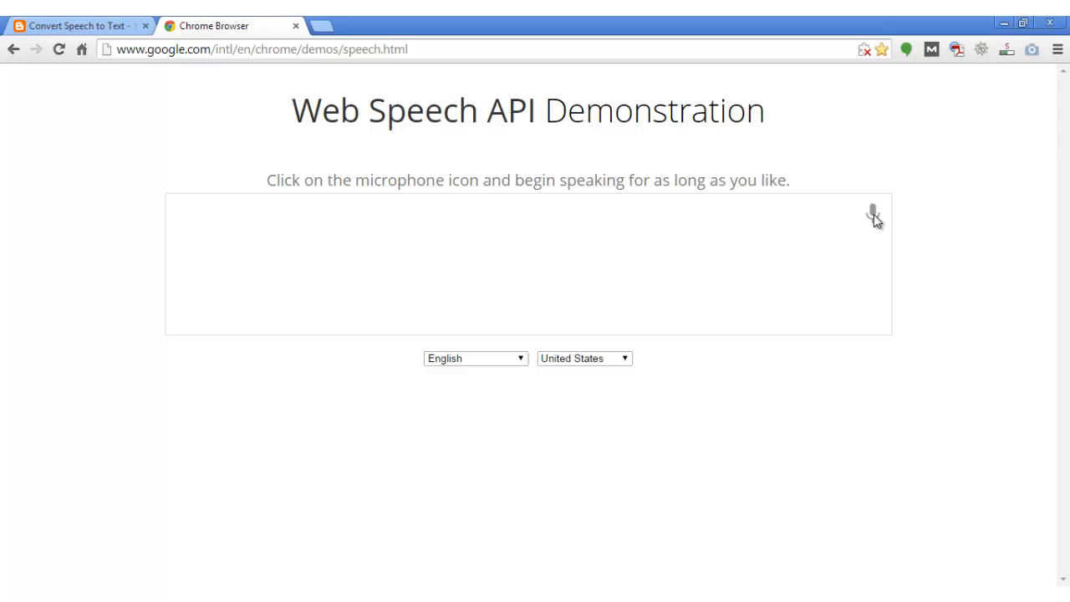
{"action": "left_click", "coordinate": [872, 216]}
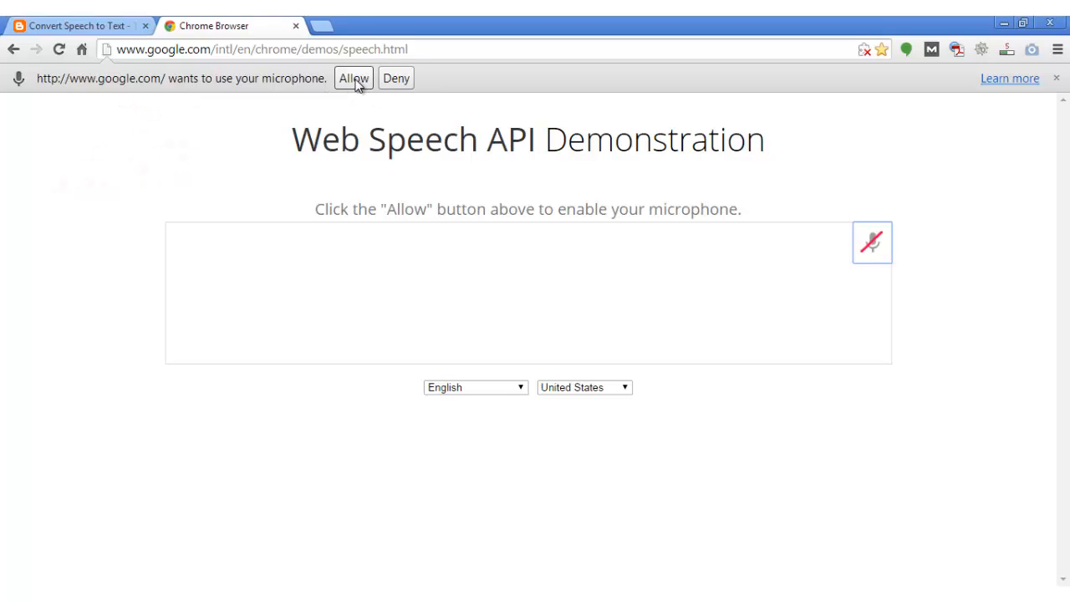
{"action": "mouse_move", "coordinate": [351, 89]}
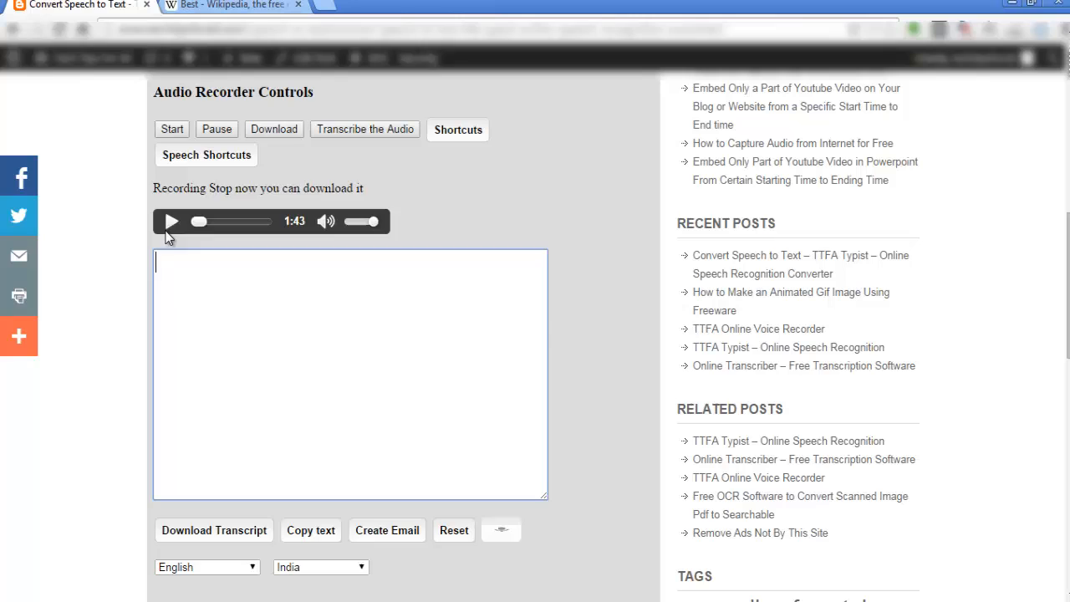
Start the audio recorder and get TTFA Typist's speech recognition actively listening.
{"action": "left_click", "coordinate": [171, 129]}
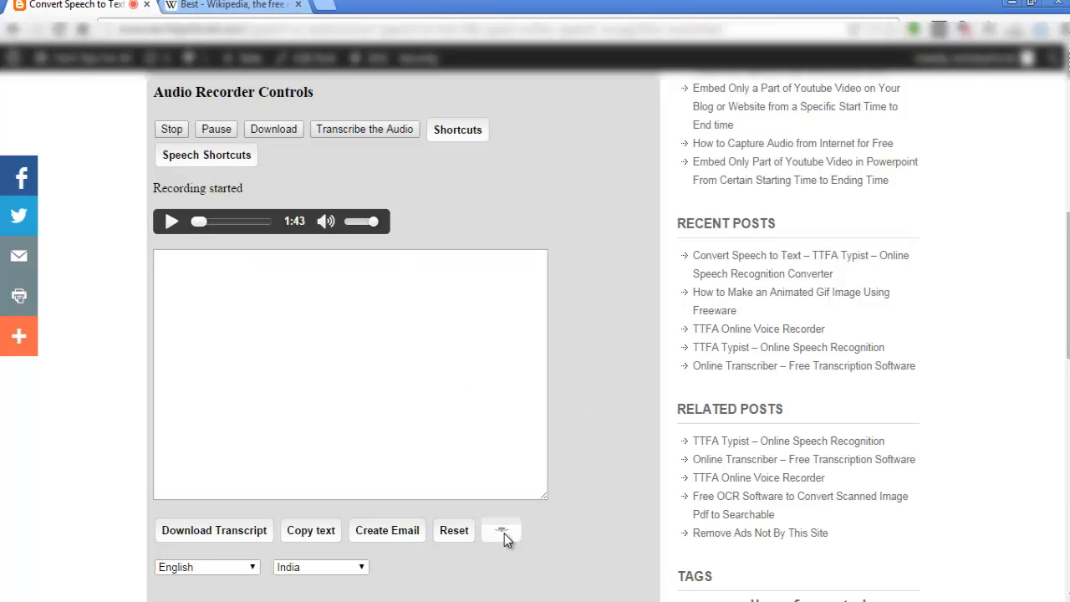
{"action": "left_click", "coordinate": [499, 530]}
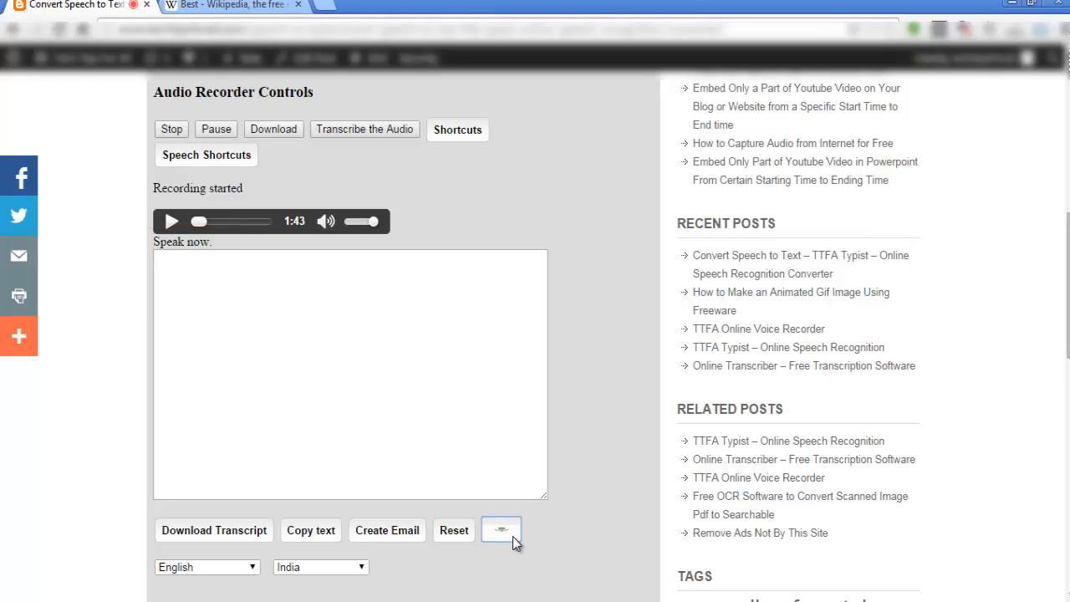
{"action": "left_click", "coordinate": [500, 529]}
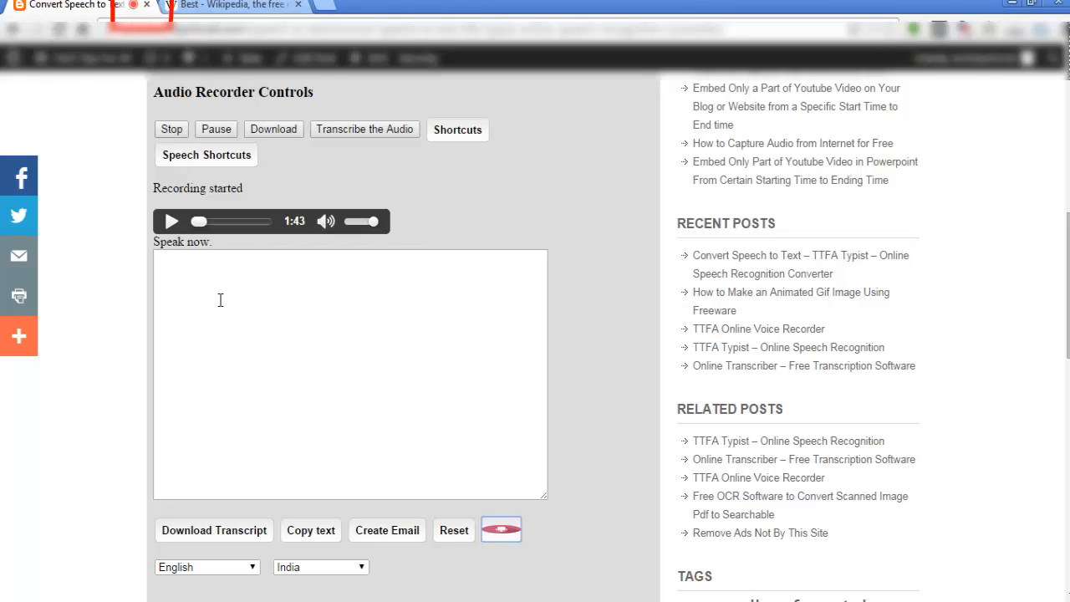
Dictate 'hi everyone', briefly visit the Wikipedia tab, then return to the typist.
{"action": "type", "text": "hi everyone"}
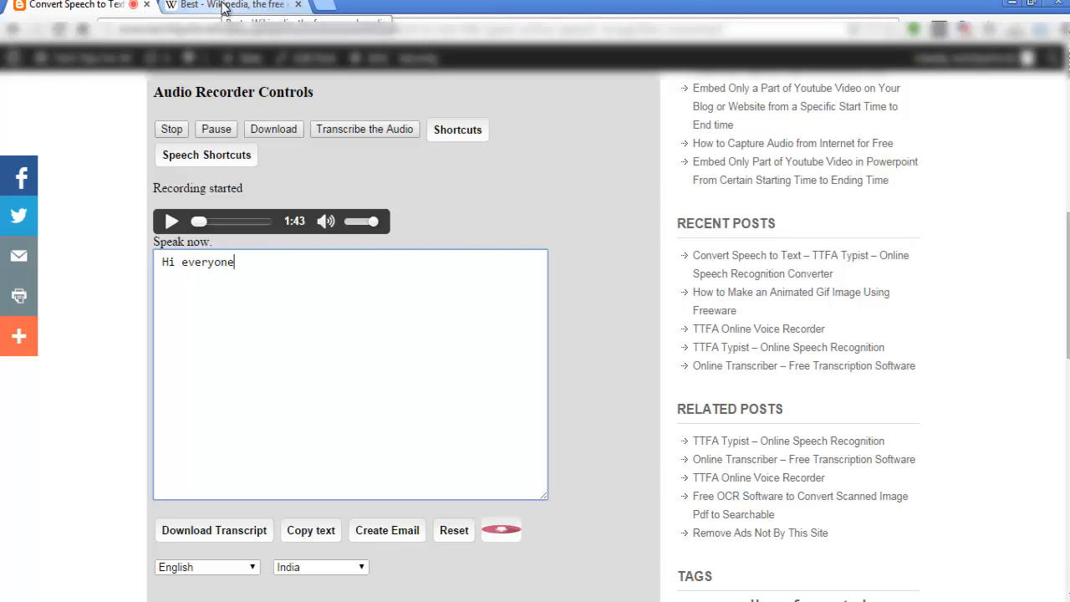
{"action": "left_click", "coordinate": [226, 5]}
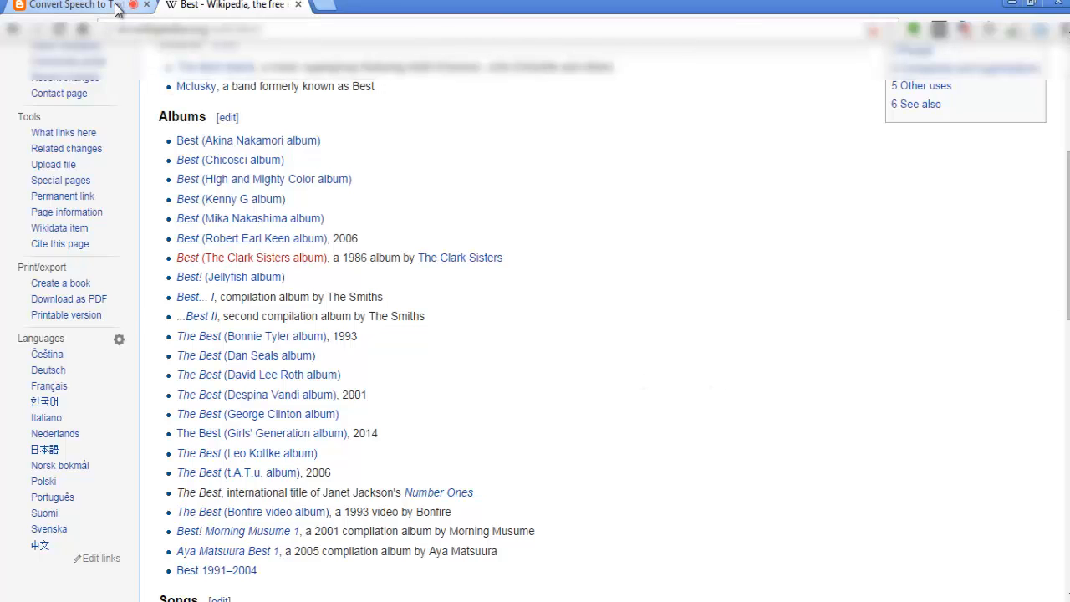
{"action": "left_click", "coordinate": [71, 6]}
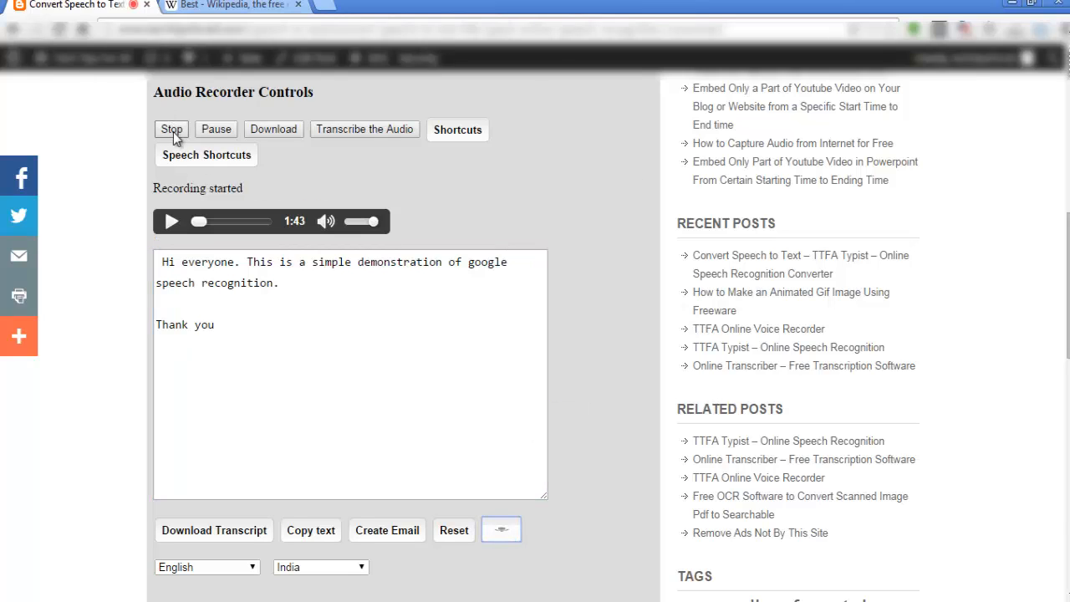
Stop the 0:33 recording and download it as output.wav.
{"action": "left_click", "coordinate": [171, 129]}
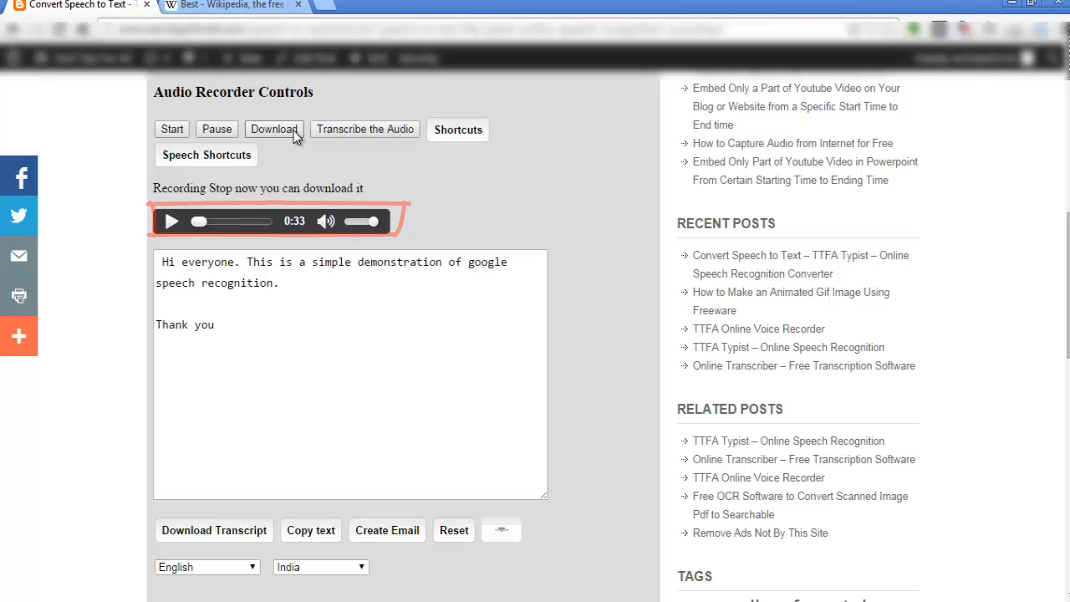
{"action": "left_click", "coordinate": [274, 129]}
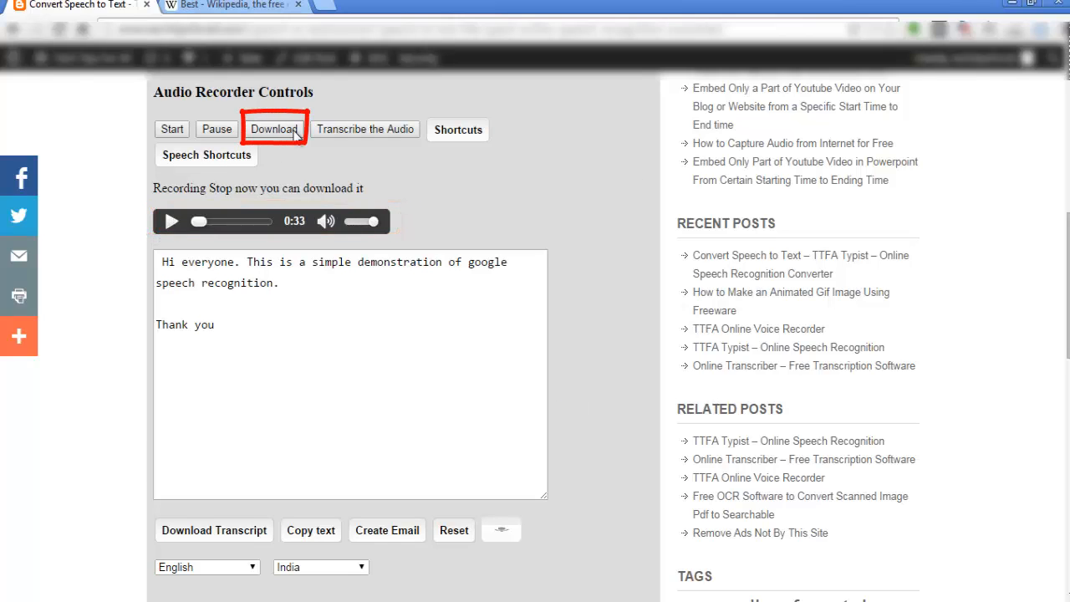
{"action": "left_click", "coordinate": [274, 128]}
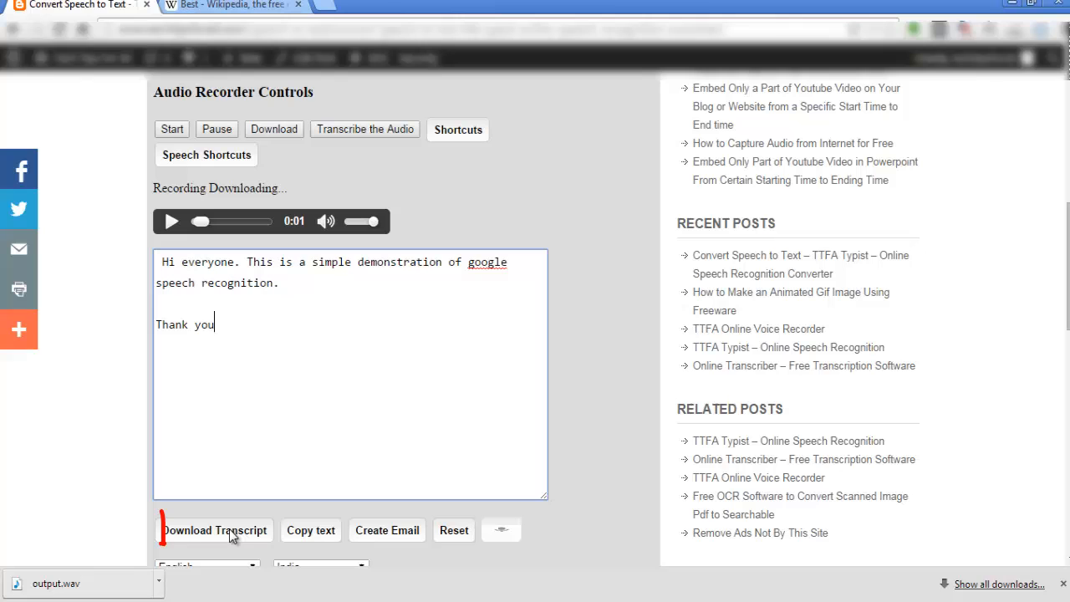
Download the transcript as transcript (1).txt, view it in Notepad, then close it.
{"action": "left_click", "coordinate": [214, 530]}
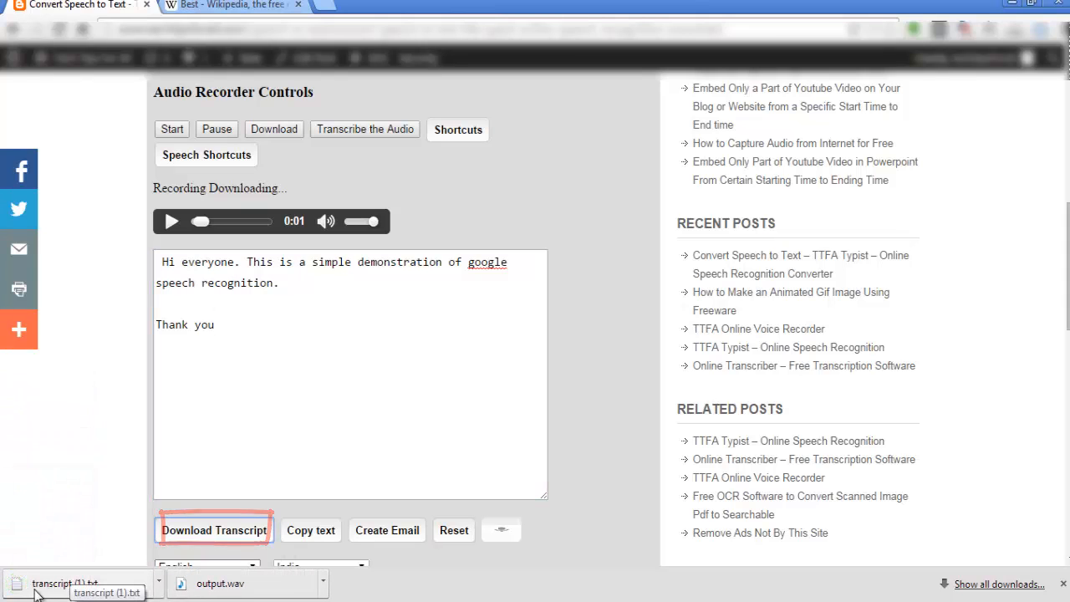
{"action": "left_click", "coordinate": [63, 582]}
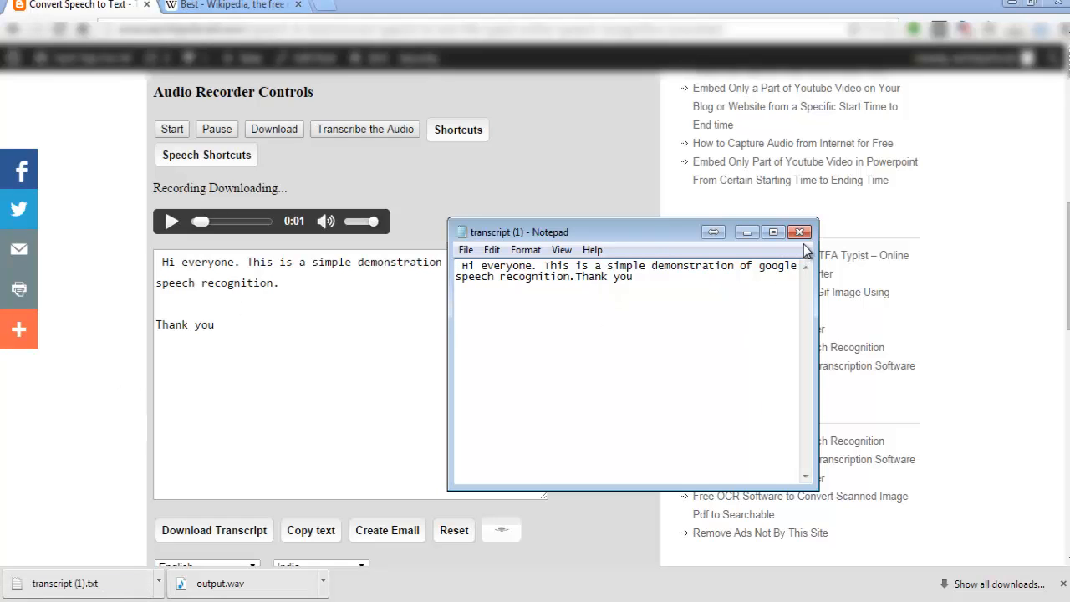
{"action": "left_click", "coordinate": [800, 232]}
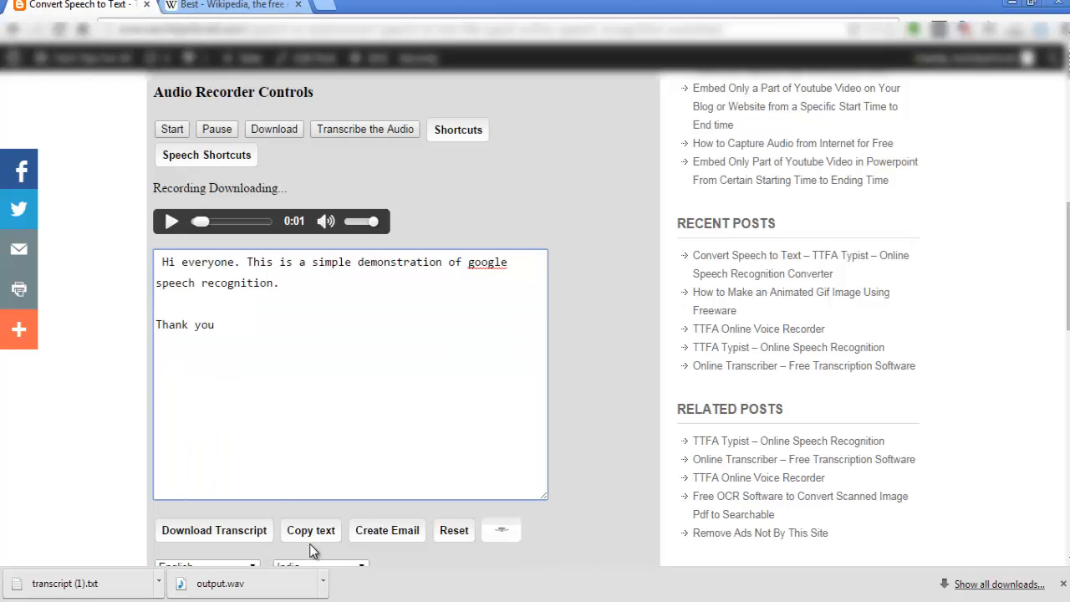
{"action": "mouse_move", "coordinate": [339, 374]}
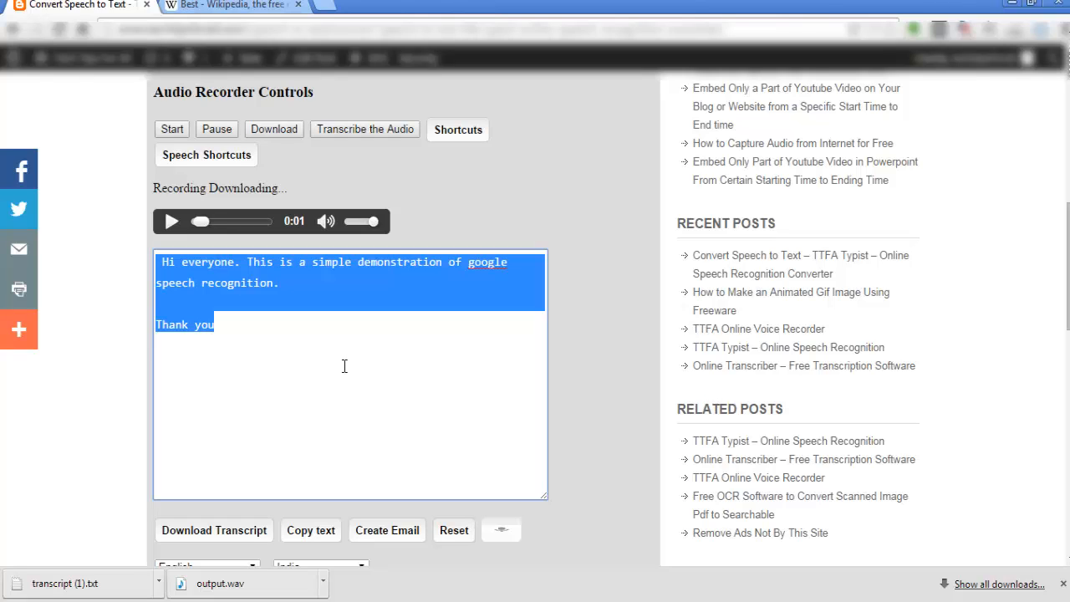
{"action": "mouse_move", "coordinate": [320, 313]}
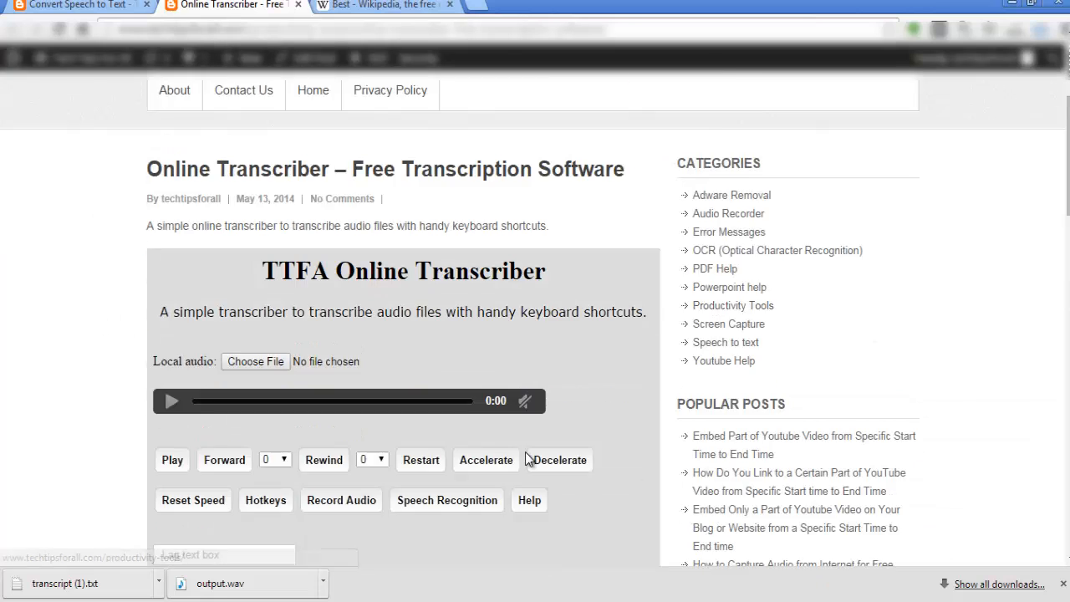
Paste the dictated text into the Online Transcriber box and choose a local audio file.
{"action": "scroll", "scroll_direction": "down", "scroll_amount": 3}
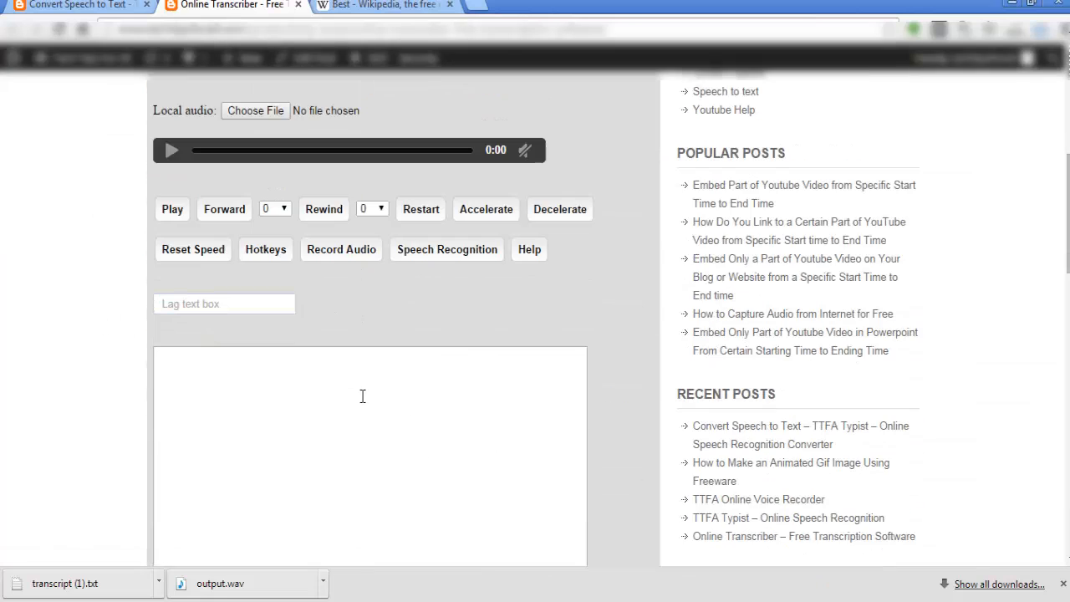
{"action": "left_click", "coordinate": [367, 392]}
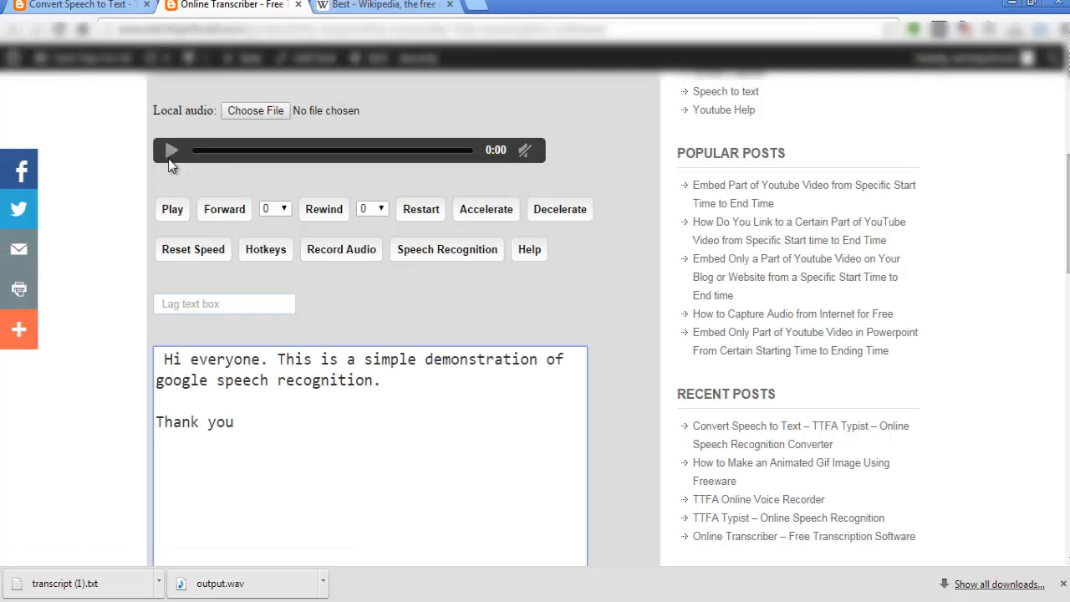
{"action": "mouse_move", "coordinate": [271, 110]}
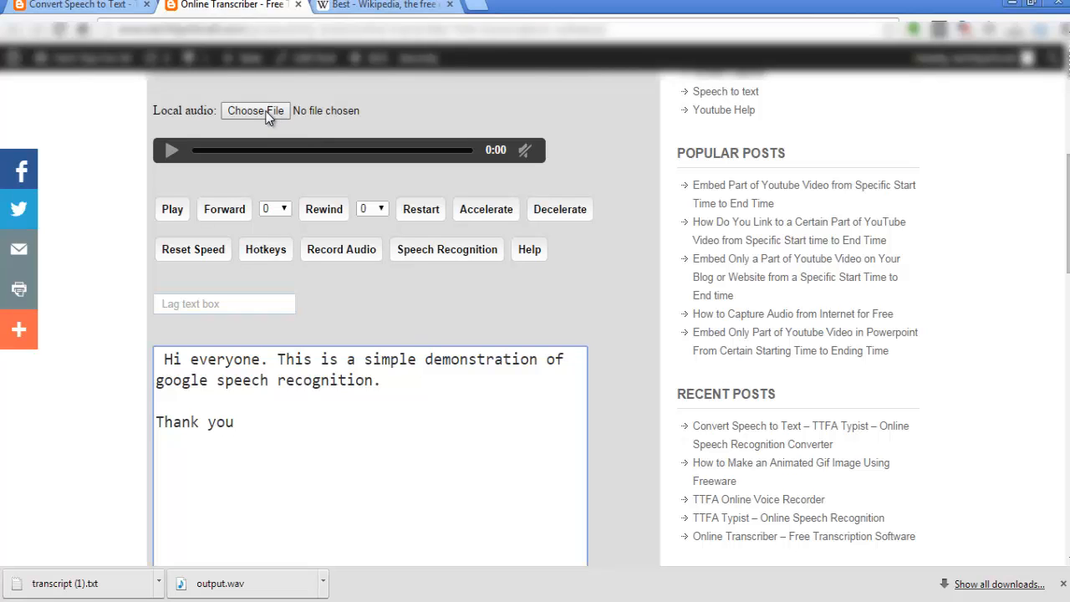
{"action": "left_click", "coordinate": [255, 110]}
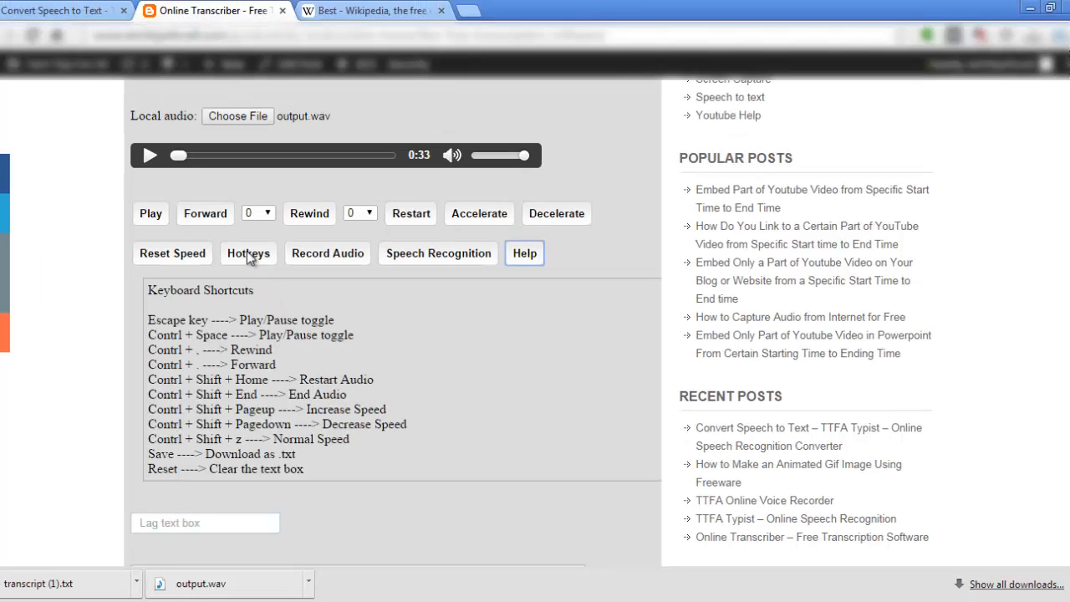
Hide the Hotkeys list and play output.wav with Ctrl+Space while reviewing the transcript.
{"action": "left_click", "coordinate": [248, 252]}
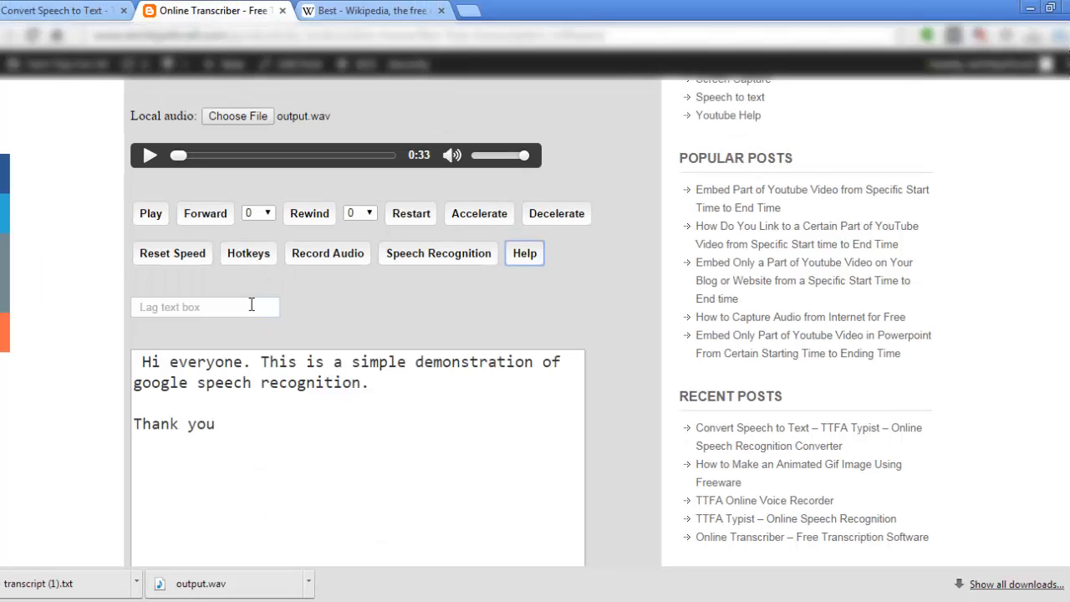
{"action": "left_click", "coordinate": [524, 254]}
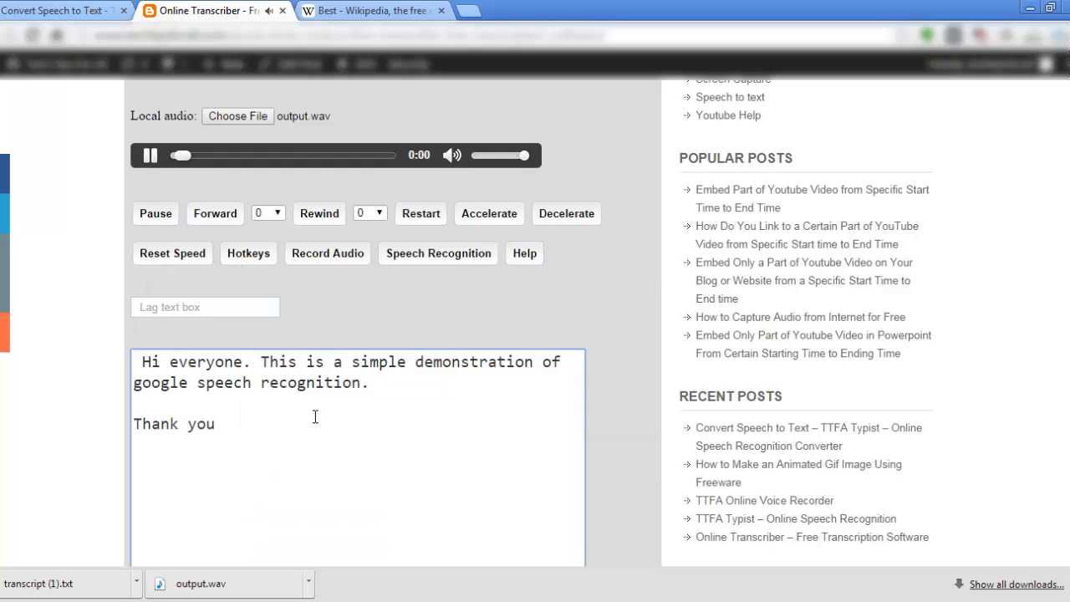
{"action": "key", "text": "ctrl+space"}
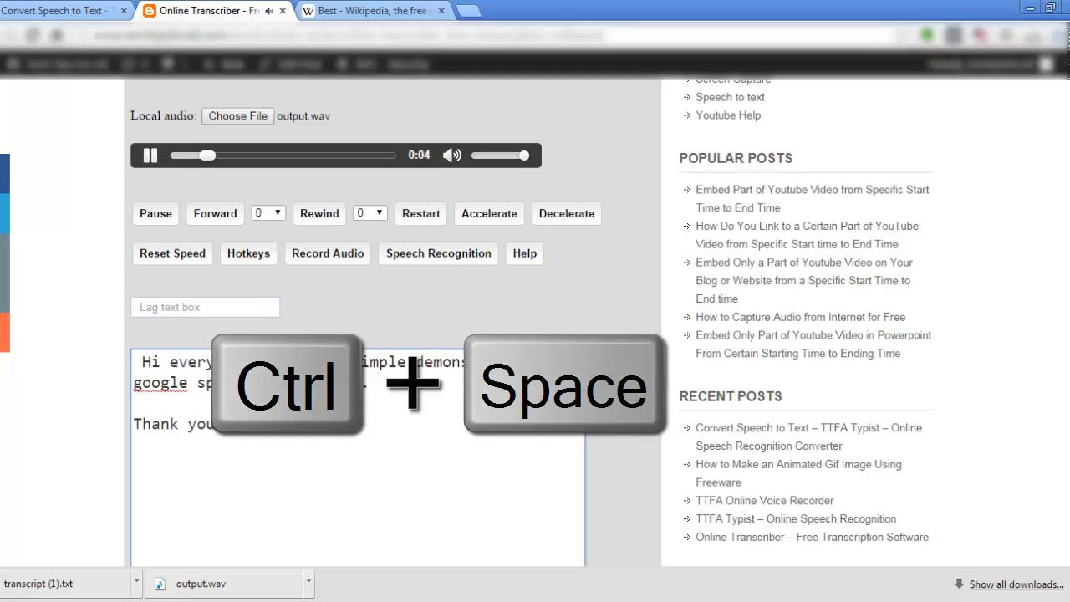
{"action": "key", "text": "ctrl+space"}
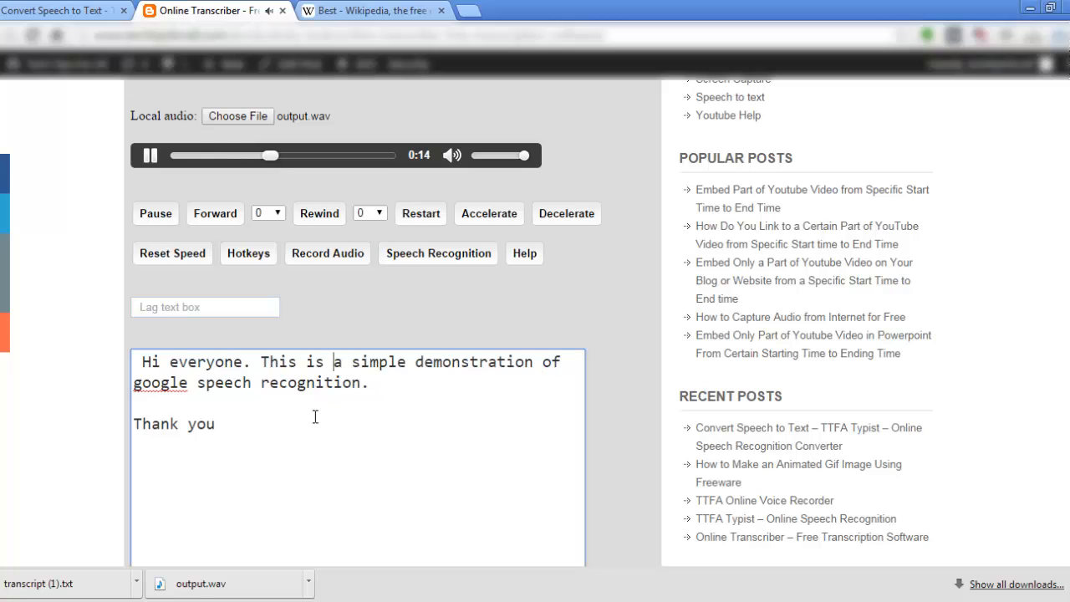
{"action": "left_click_drag", "start_coordinate": [260, 361], "coordinate": [563, 361]}
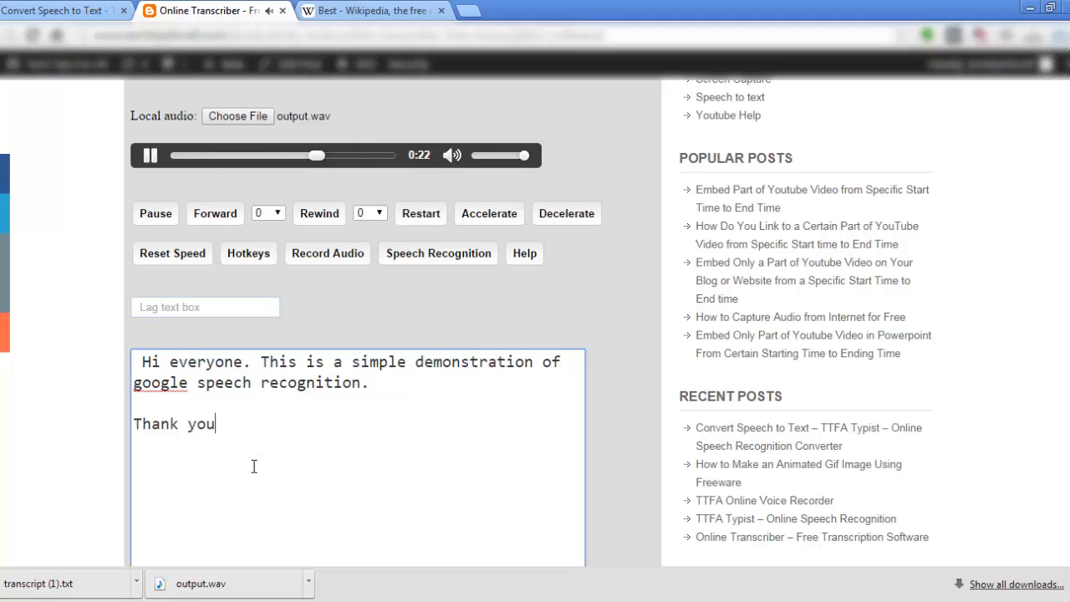
{"action": "left_click", "coordinate": [149, 155]}
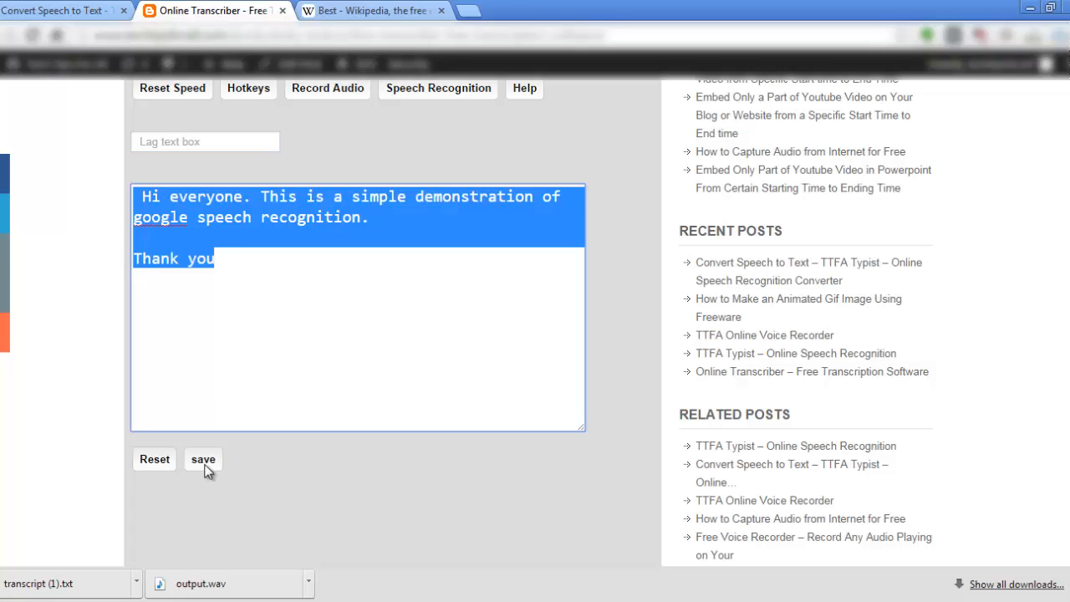
Save the transcriber text as transcript (2).txt and bring TTFA Typist back to front.
{"action": "left_click", "coordinate": [203, 458]}
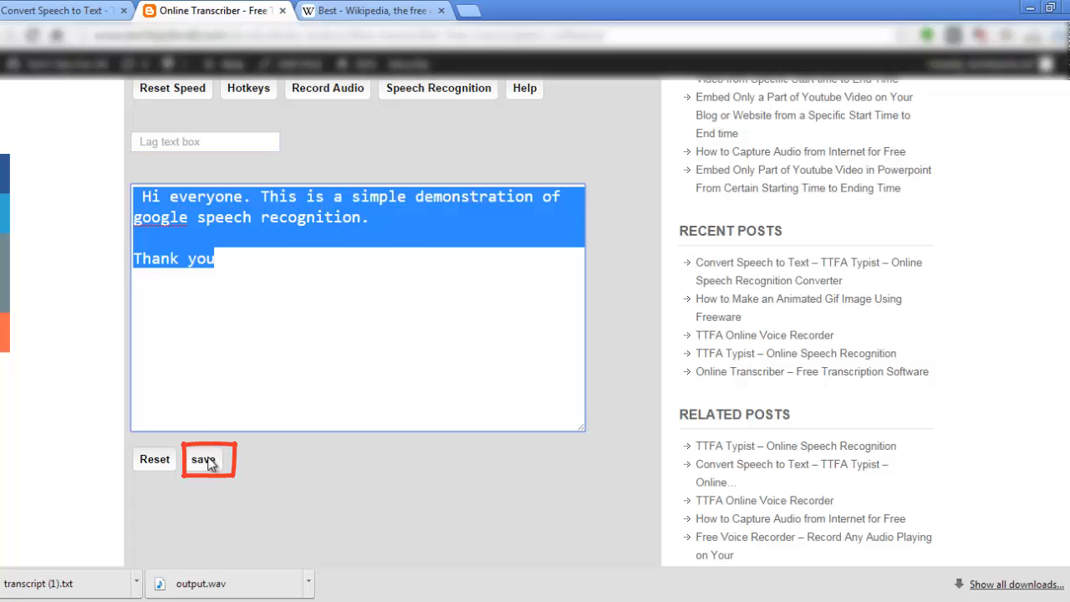
{"action": "left_click", "coordinate": [202, 459]}
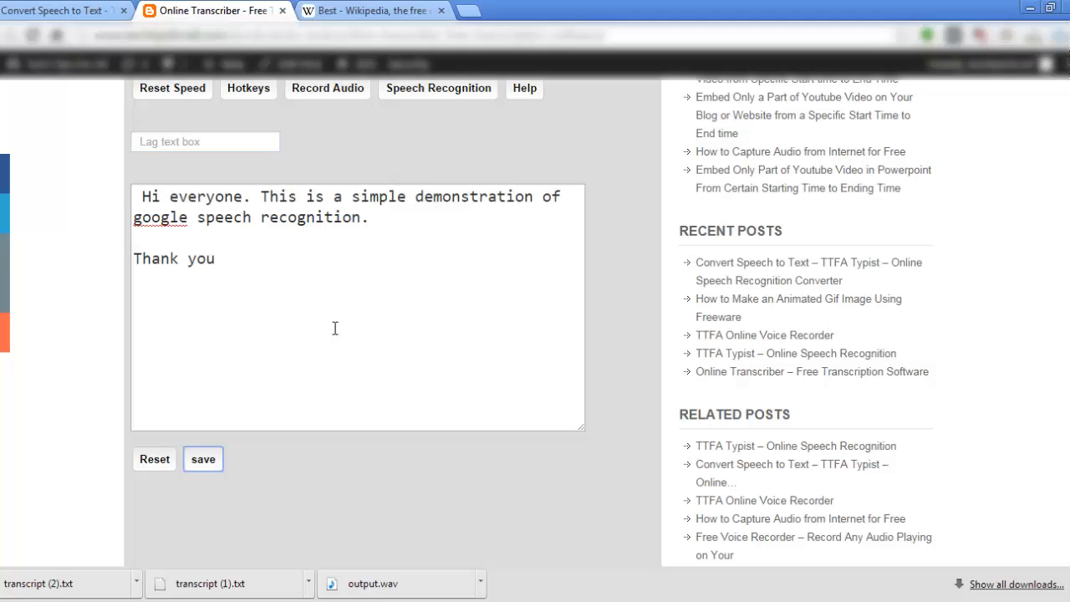
{"action": "left_click", "coordinate": [58, 10]}
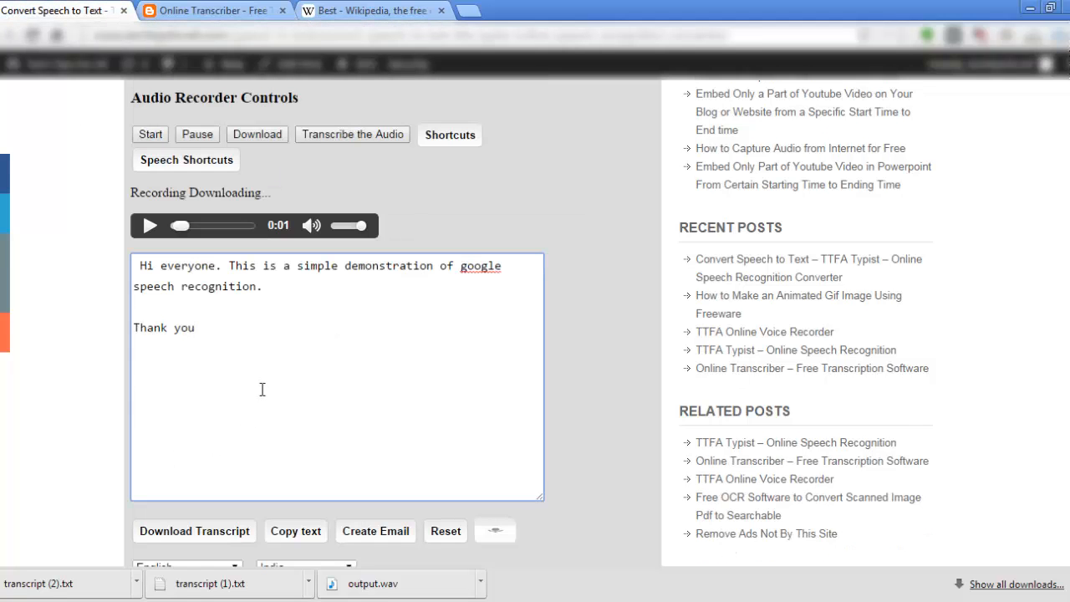
Reload TTFA Typist and click at the transcript's end to verify the text remains.
{"action": "left_click", "coordinate": [193, 327]}
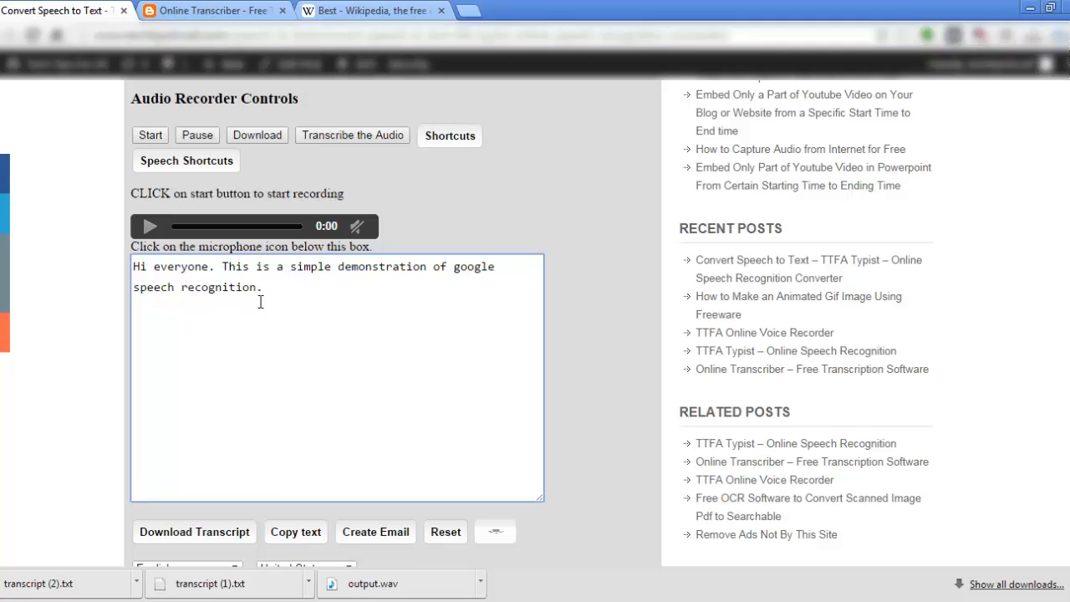
{"action": "left_click", "coordinate": [262, 286]}
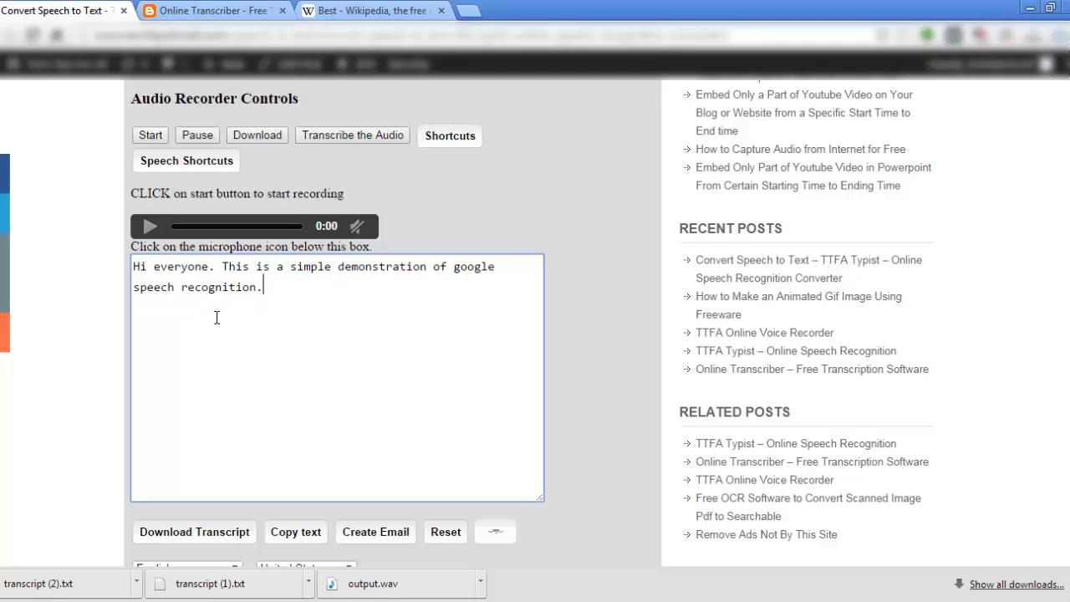